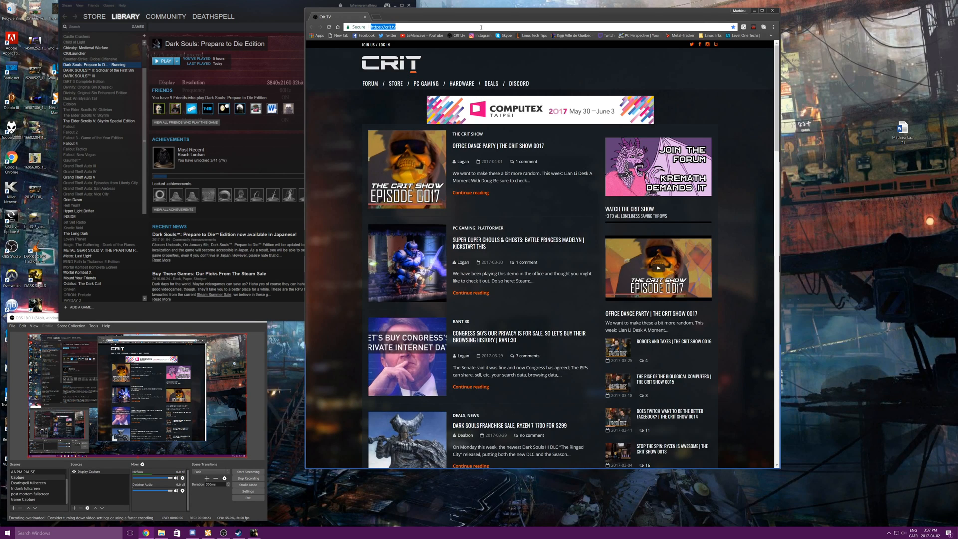
Search 'dsfix 4k resolution', open the DSfix Nexus page, and show its Files tab.
{"action": "type", "text": "dsfix 4k resolution"}
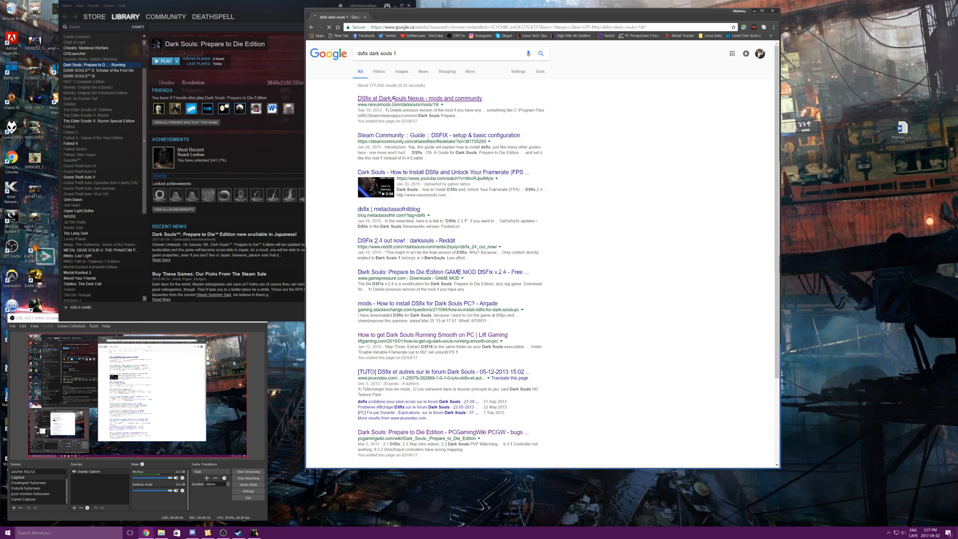
{"action": "left_click", "coordinate": [419, 97]}
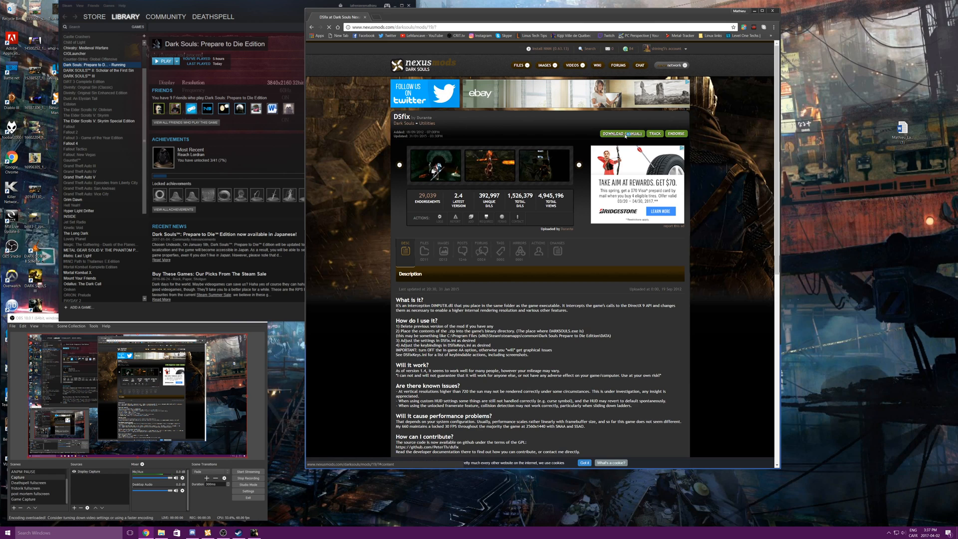
{"action": "left_click", "coordinate": [424, 251]}
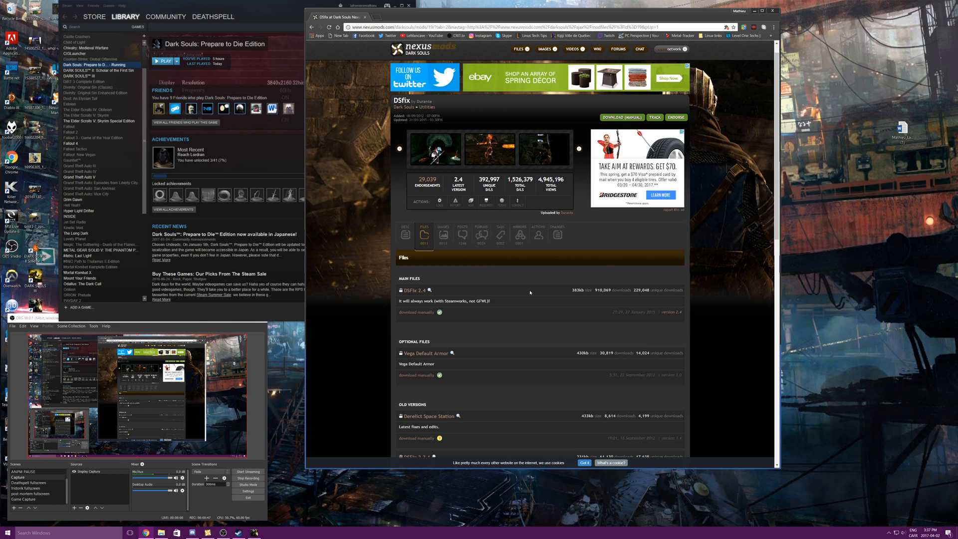
{"action": "mouse_move", "coordinate": [542, 293]}
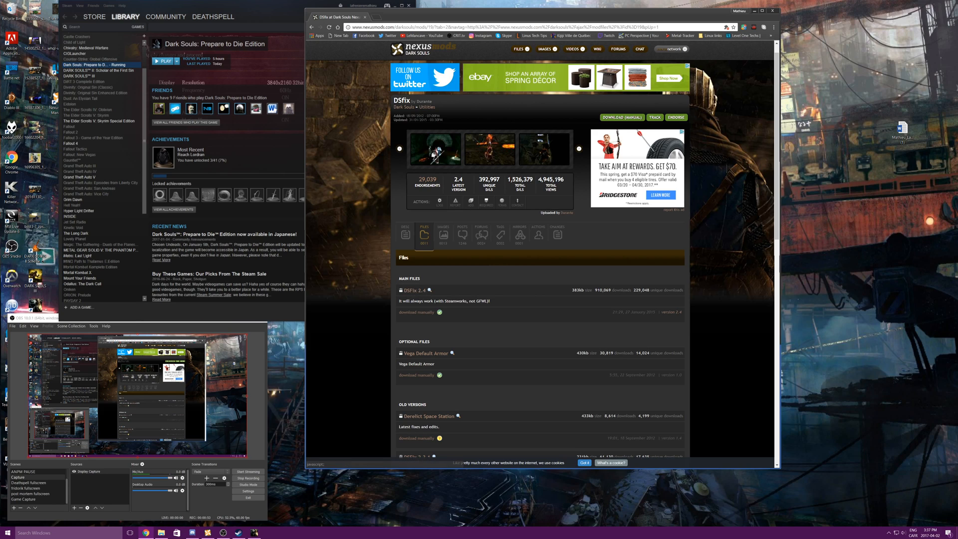
{"action": "mouse_move", "coordinate": [416, 312]}
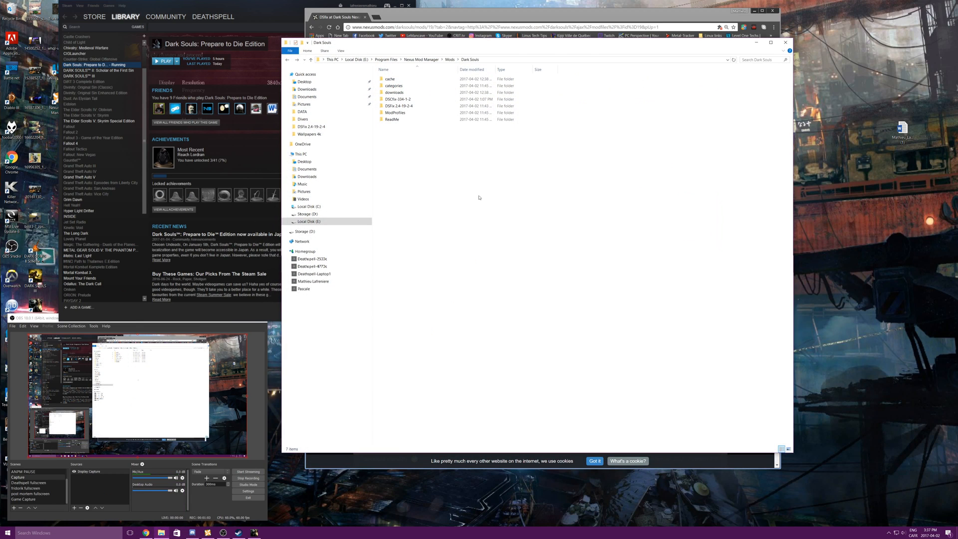
Select every file in the DSfix 2.4 folder and open a second Explorer window.
{"action": "left_click", "coordinate": [399, 106]}
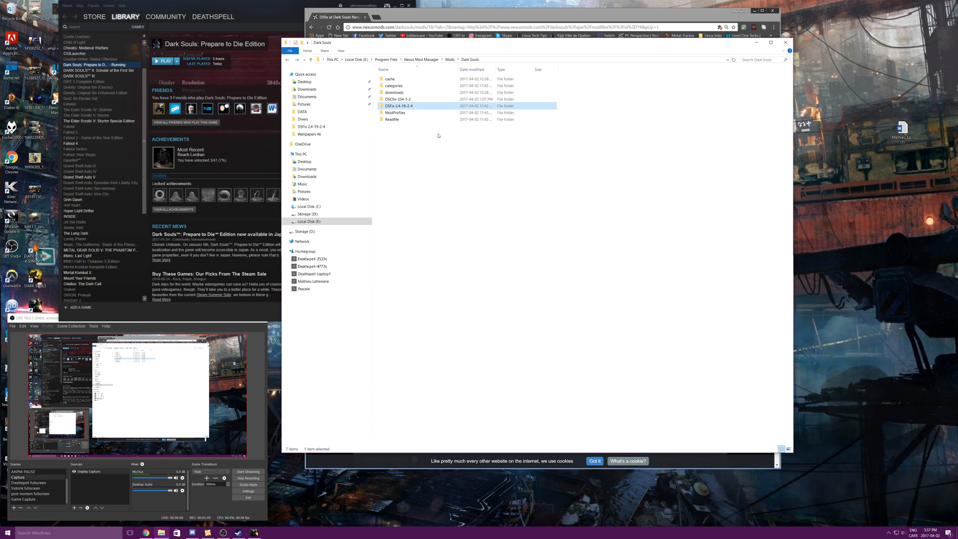
{"action": "double_click", "coordinate": [394, 106]}
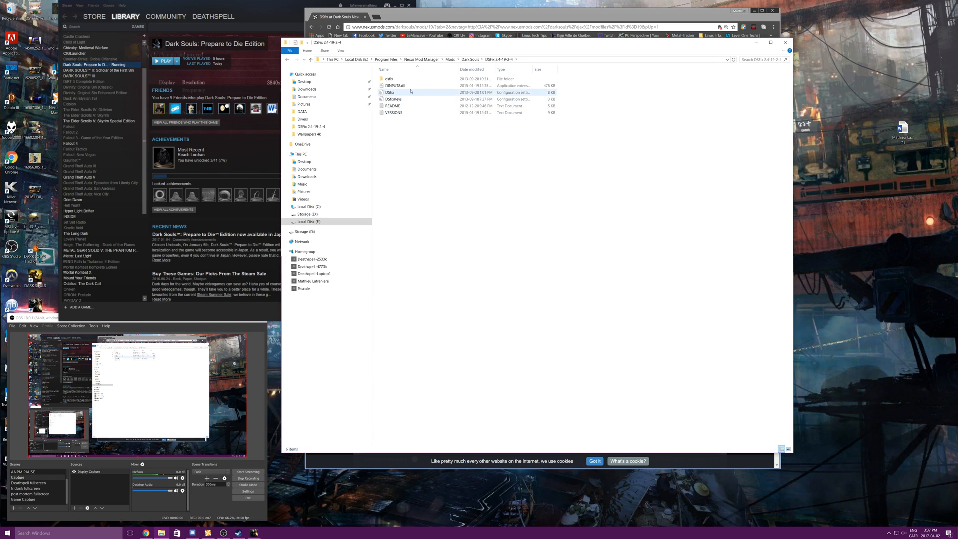
{"action": "key", "text": "ctrl+a"}
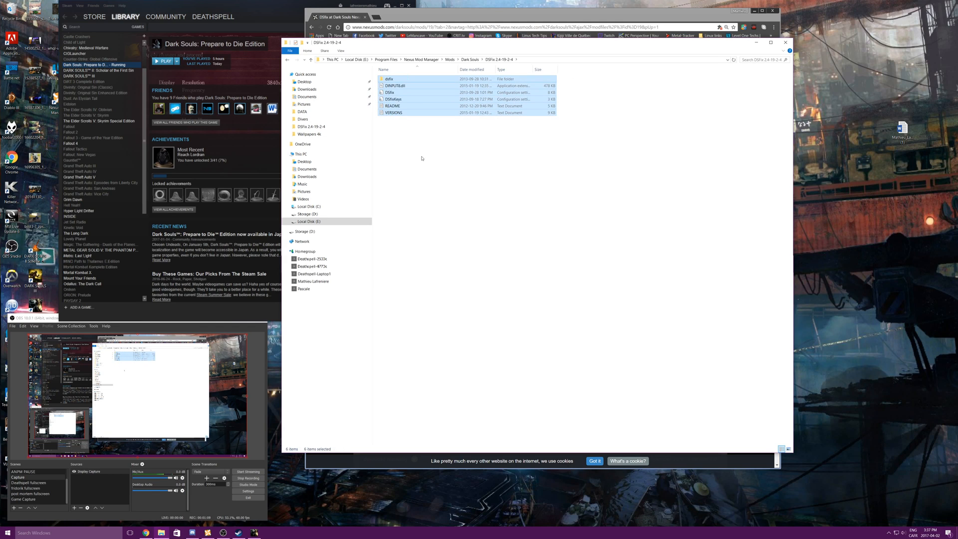
{"action": "left_click", "coordinate": [4, 531]}
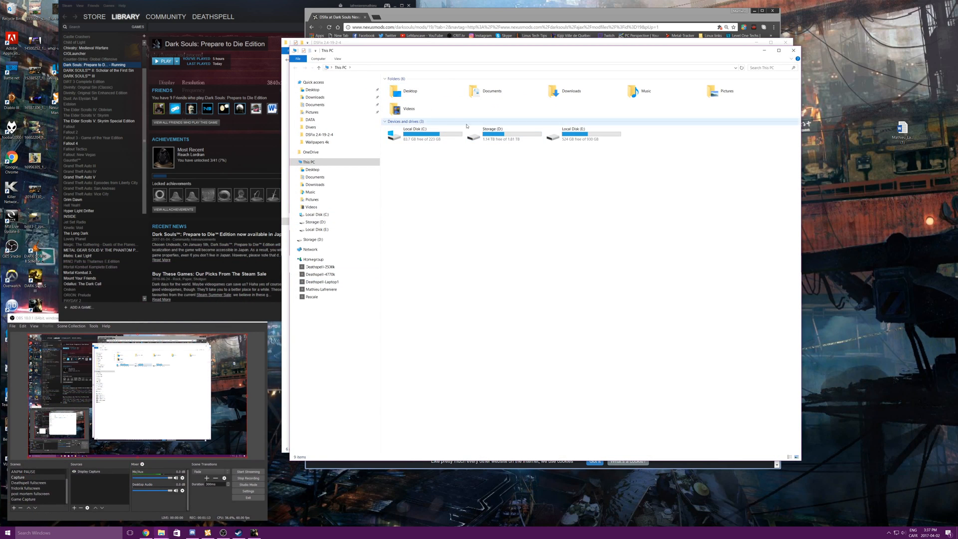
Navigate C: > Program Files (x86) > Steam > steamapps > common > Dark Souls > DATA.
{"action": "double_click", "coordinate": [413, 131]}
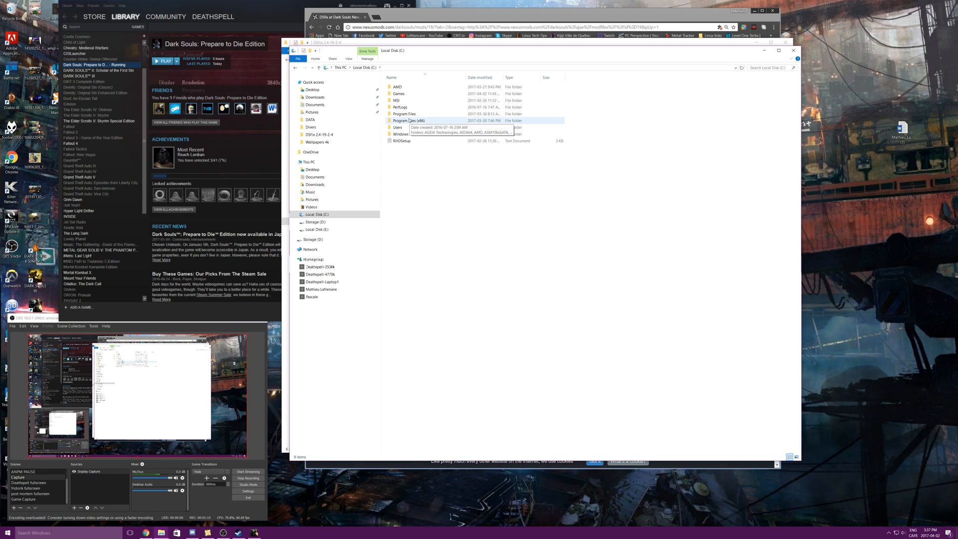
{"action": "double_click", "coordinate": [405, 121]}
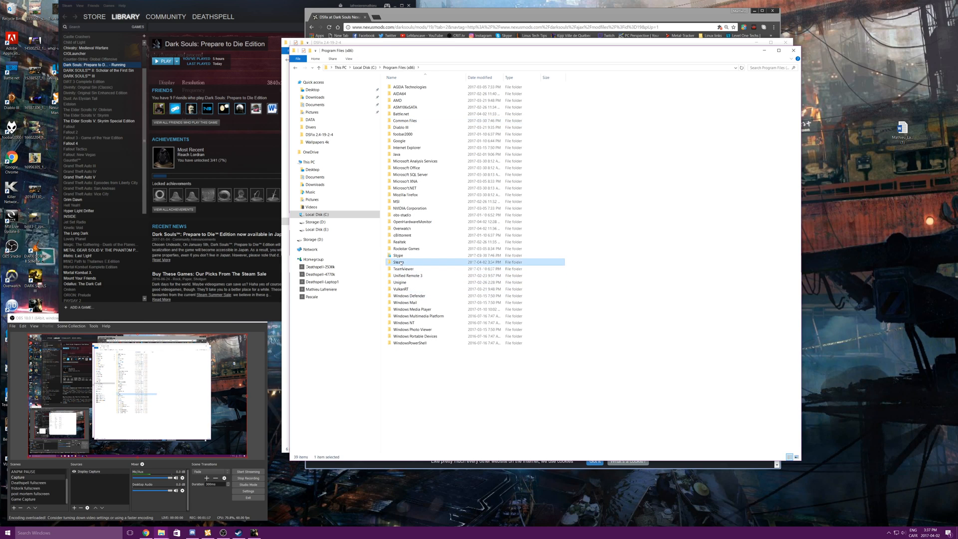
{"action": "double_click", "coordinate": [398, 262]}
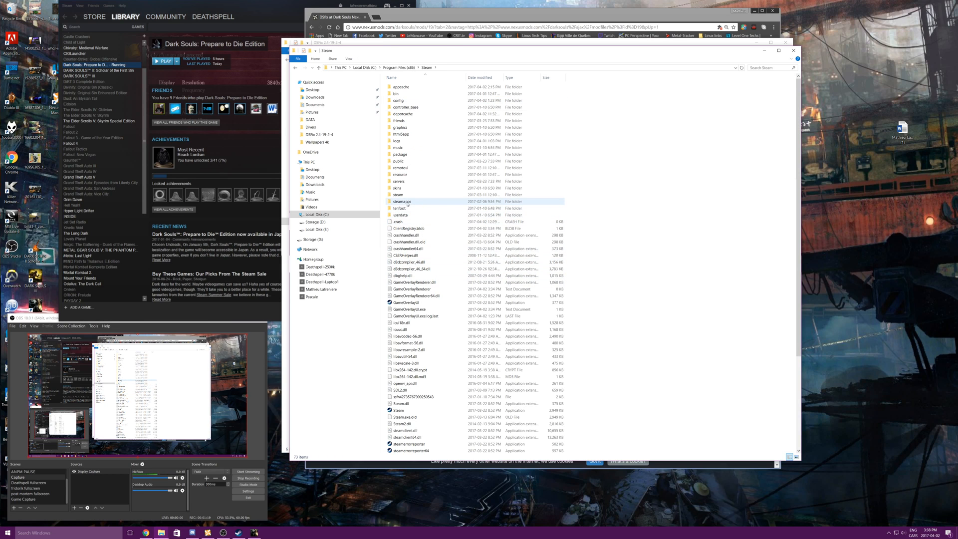
{"action": "double_click", "coordinate": [402, 201]}
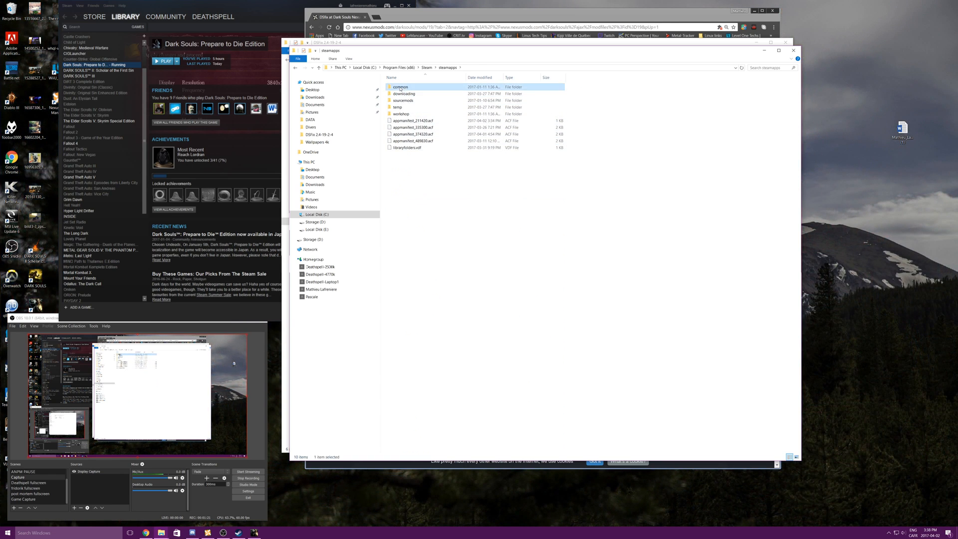
{"action": "double_click", "coordinate": [400, 86]}
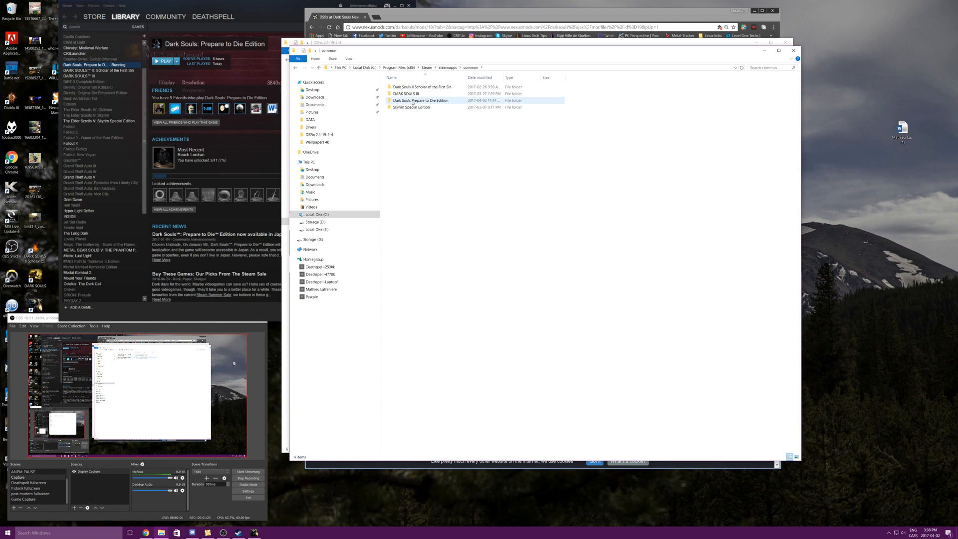
{"action": "double_click", "coordinate": [418, 100]}
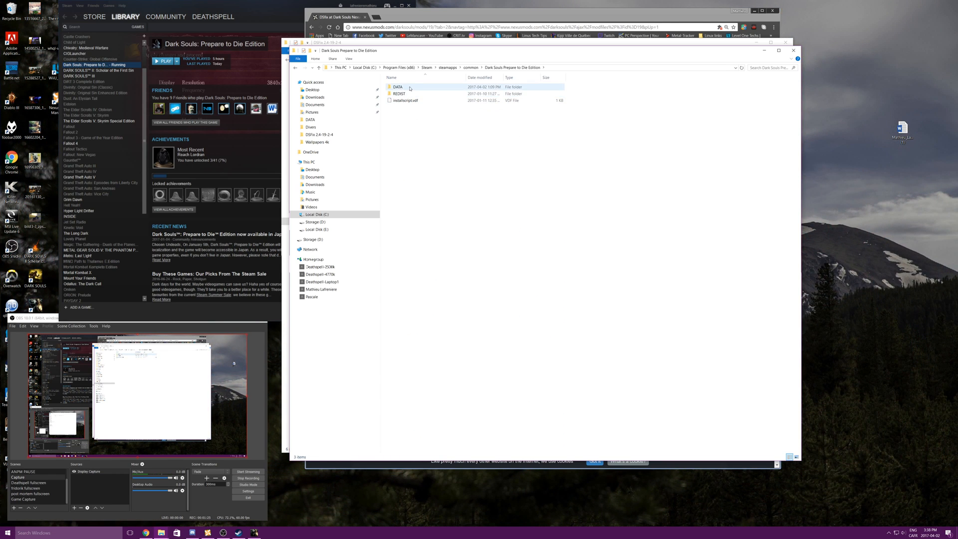
{"action": "double_click", "coordinate": [397, 87]}
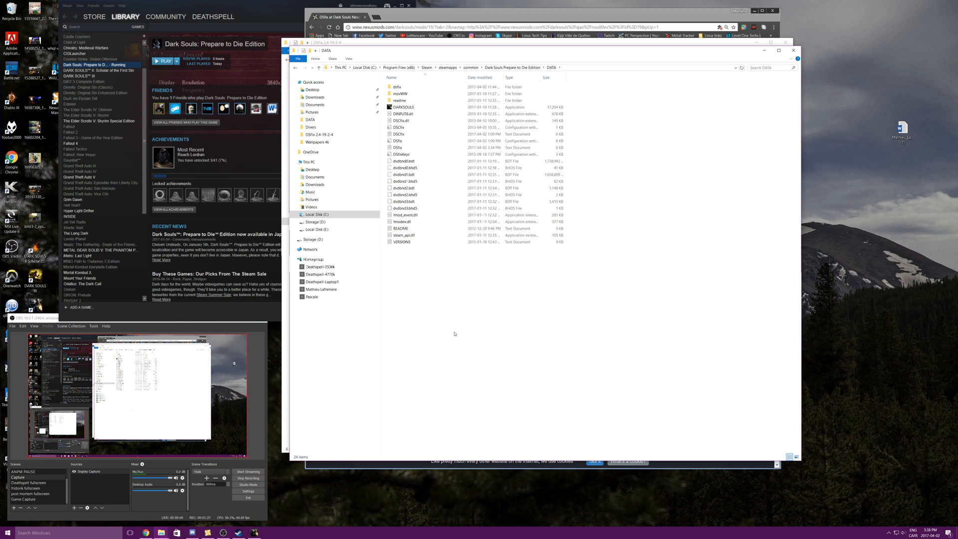
{"action": "left_click", "coordinate": [405, 195]}
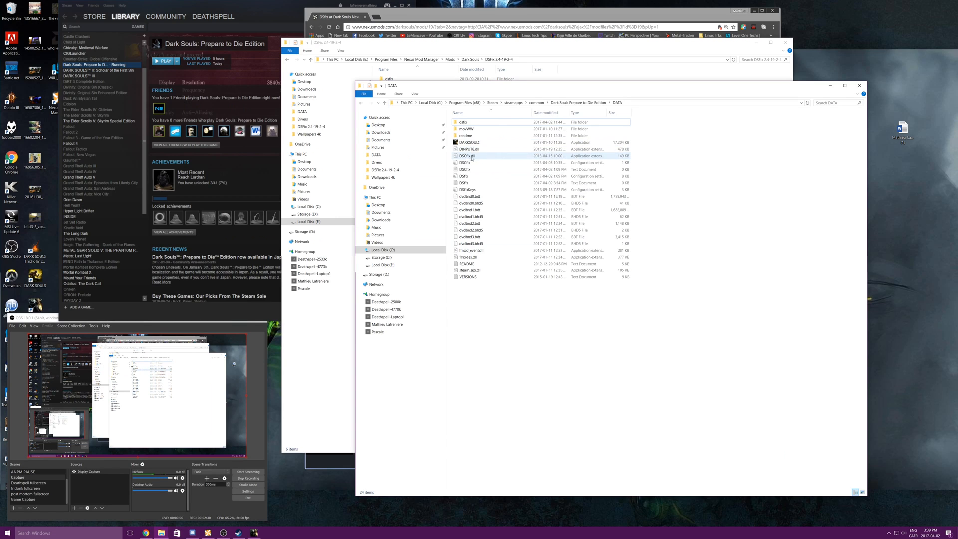
Open DSfix.ini from the Dark Souls DATA folder in Notepad.
{"action": "left_click", "coordinate": [465, 162]}
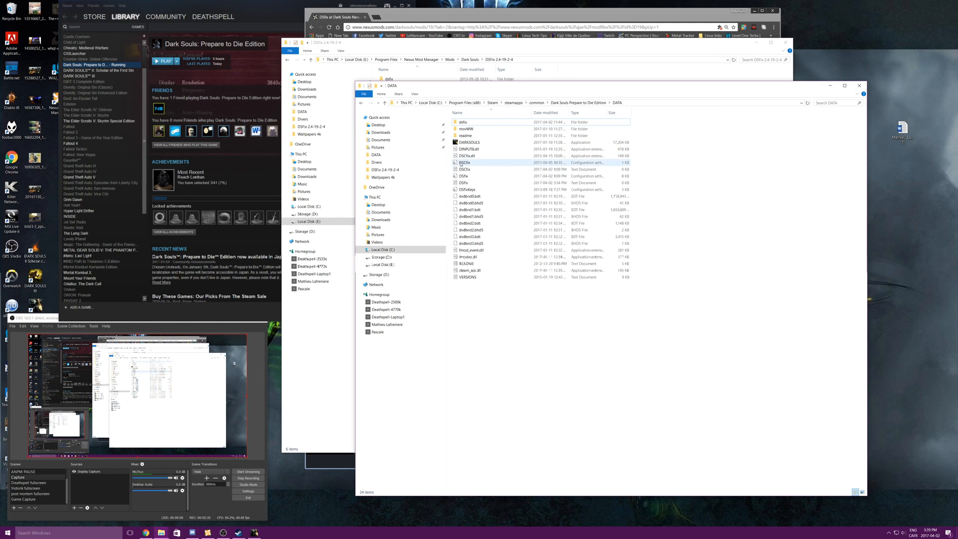
{"action": "mouse_move", "coordinate": [467, 163]}
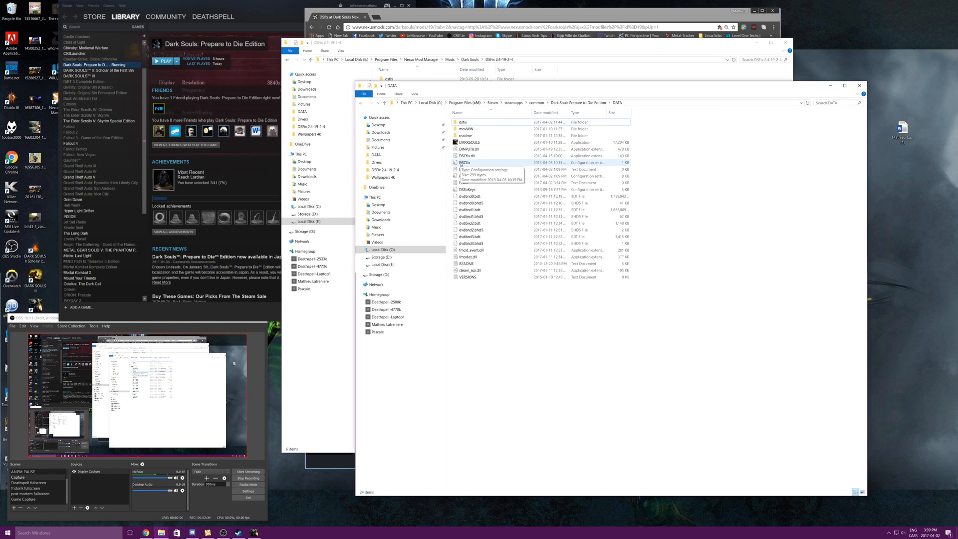
{"action": "double_click", "coordinate": [464, 162]}
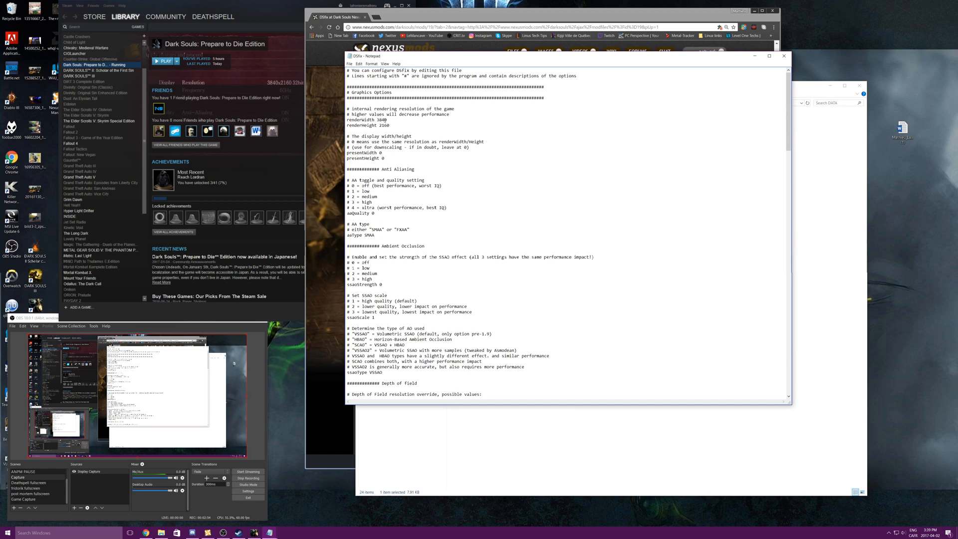
Replace the renderWidth value with 3840, leaving renderHeight at 2160.
{"action": "double_click", "coordinate": [381, 121]}
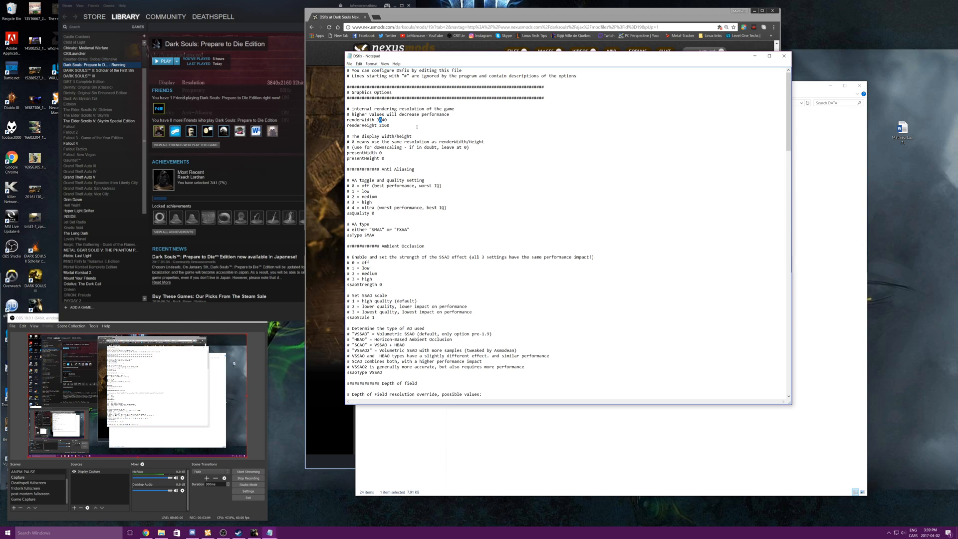
{"action": "type", "text": "3840"}
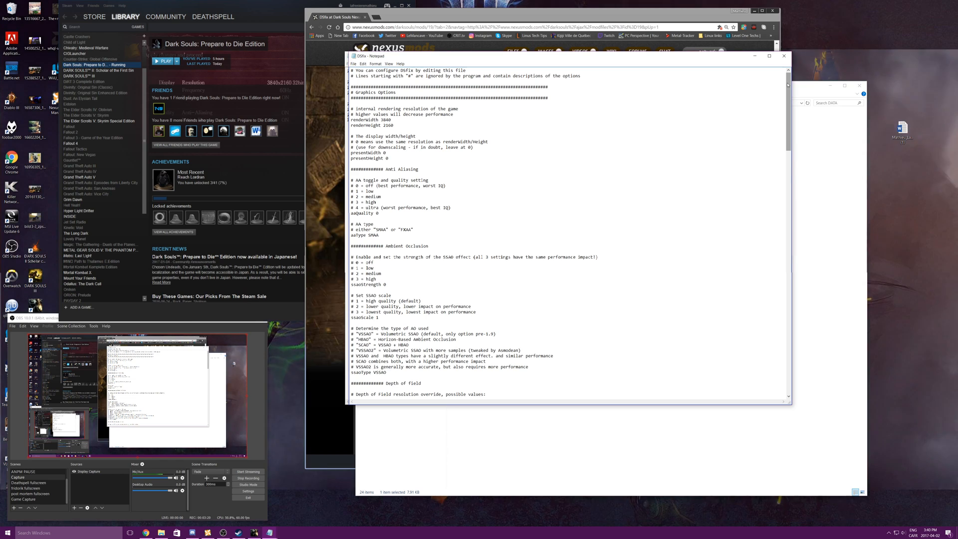
Scroll to Window & Mouse Cursor Options and set borderlessFullscreen to 1.
{"action": "scroll", "scroll_direction": "down", "scroll_amount": 3}
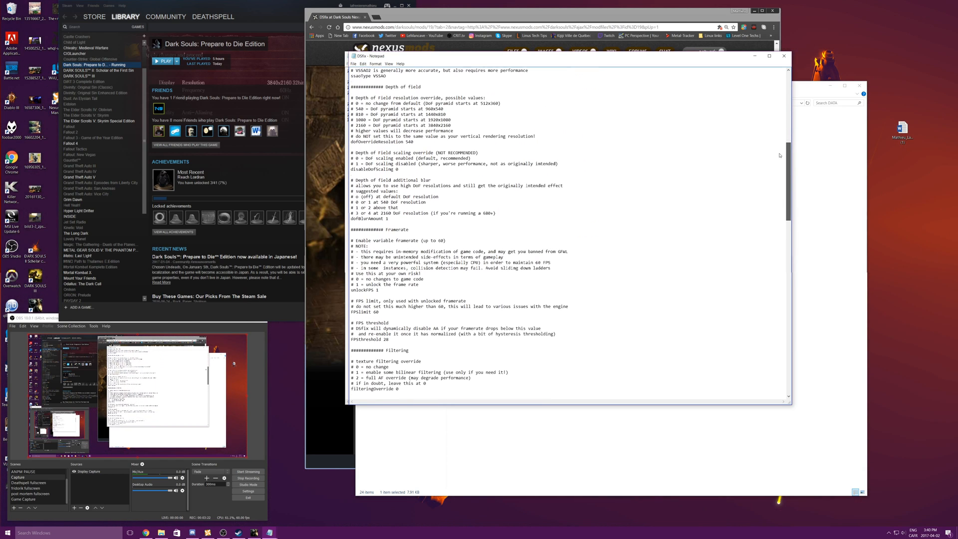
{"action": "scroll", "scroll_direction": "down", "scroll_amount": 3}
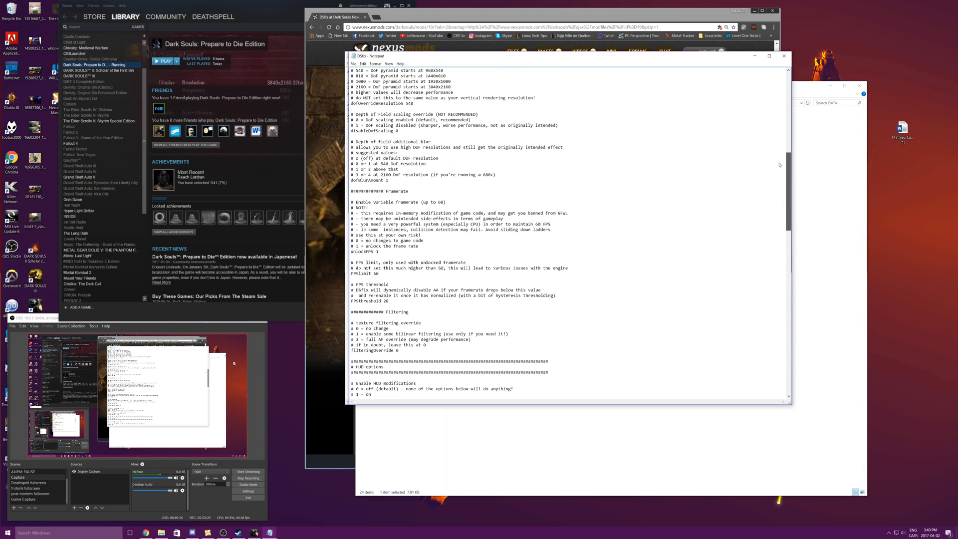
{"action": "scroll", "scroll_direction": "down", "scroll_amount": 3}
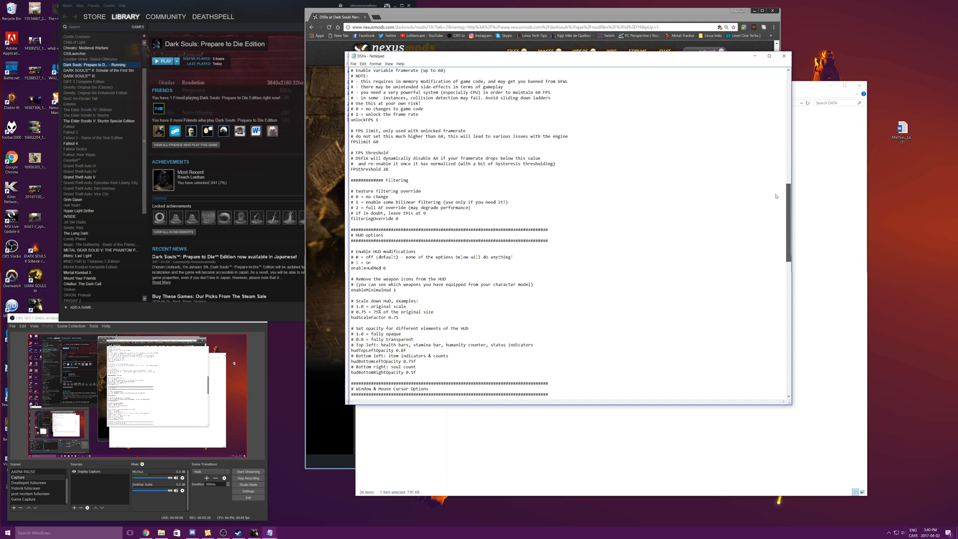
{"action": "scroll", "scroll_direction": "down", "scroll_amount": 3}
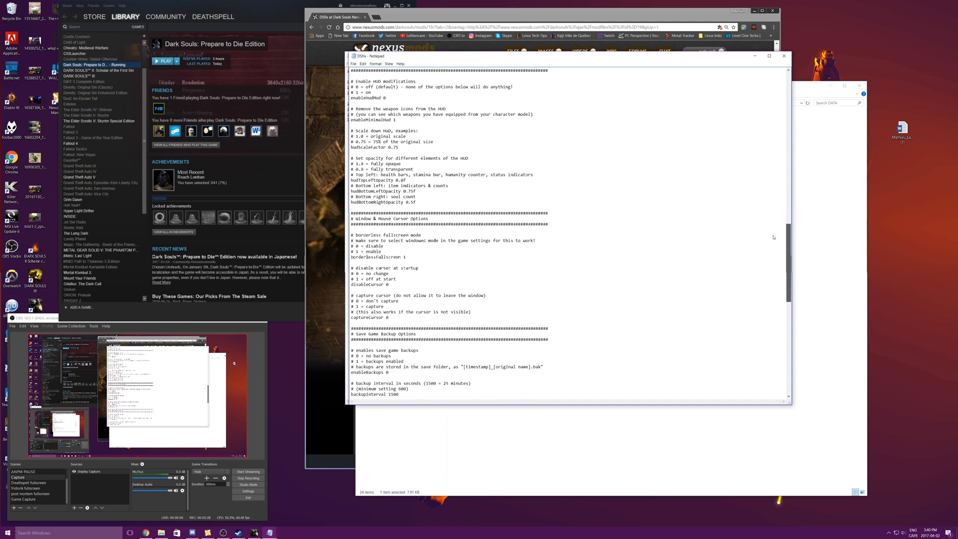
{"action": "scroll", "scroll_direction": "down", "scroll_amount": 3}
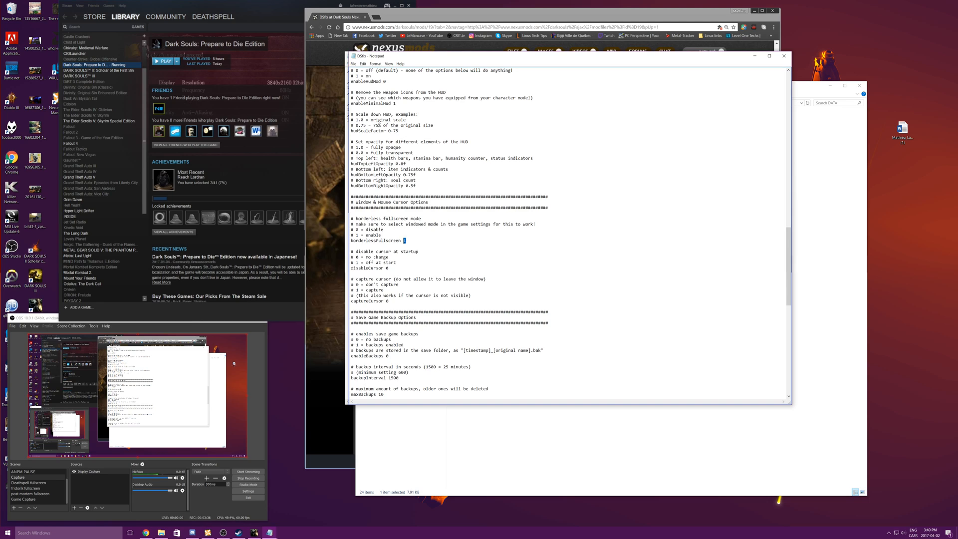
{"action": "type", "text": "1"}
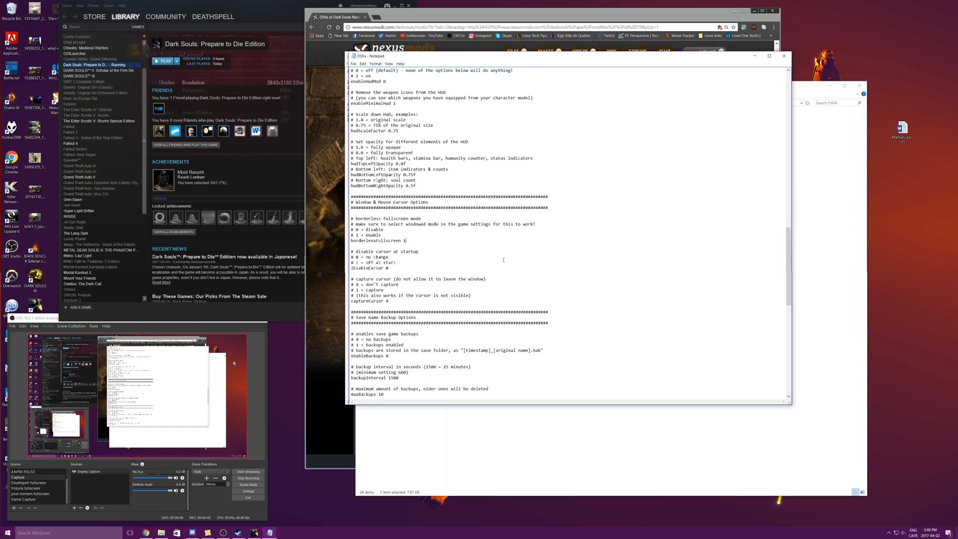
Scroll further down the settings file and start a text search.
{"action": "scroll", "scroll_direction": "down", "scroll_amount": 3}
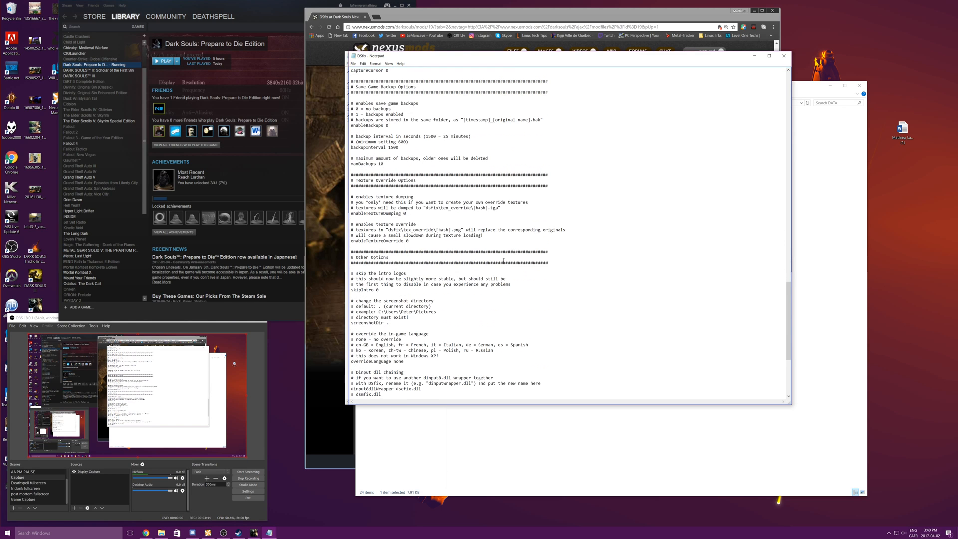
{"action": "scroll", "scroll_direction": "down", "scroll_amount": 3}
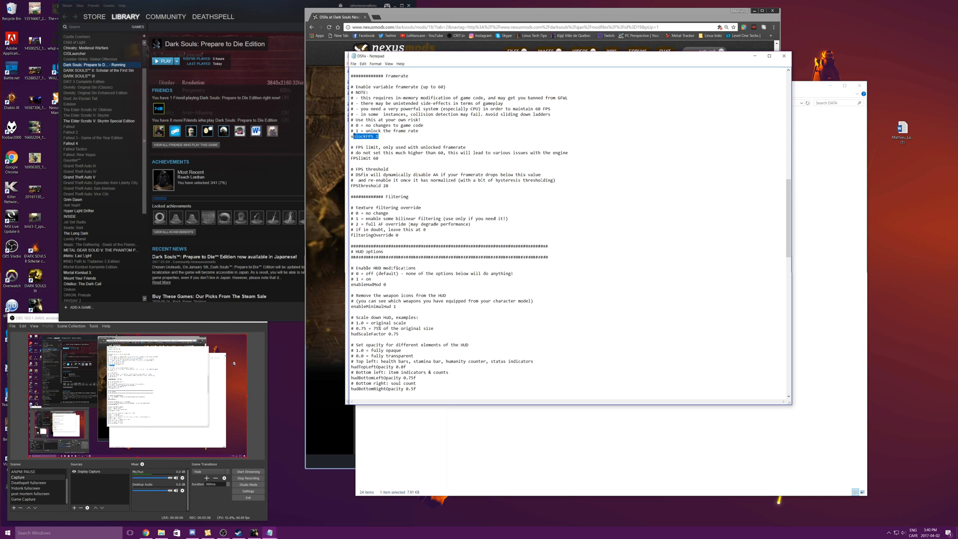
{"action": "key", "text": "Ctrl+f"}
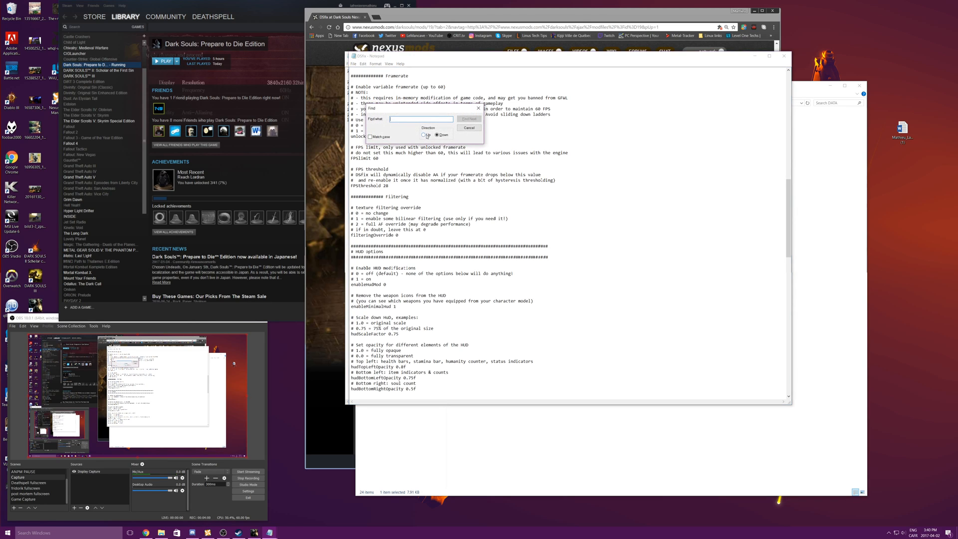
Search for 'unlock', dismiss the not-found message, and check unlockFPS reads 1.
{"action": "type", "text": "unlock"}
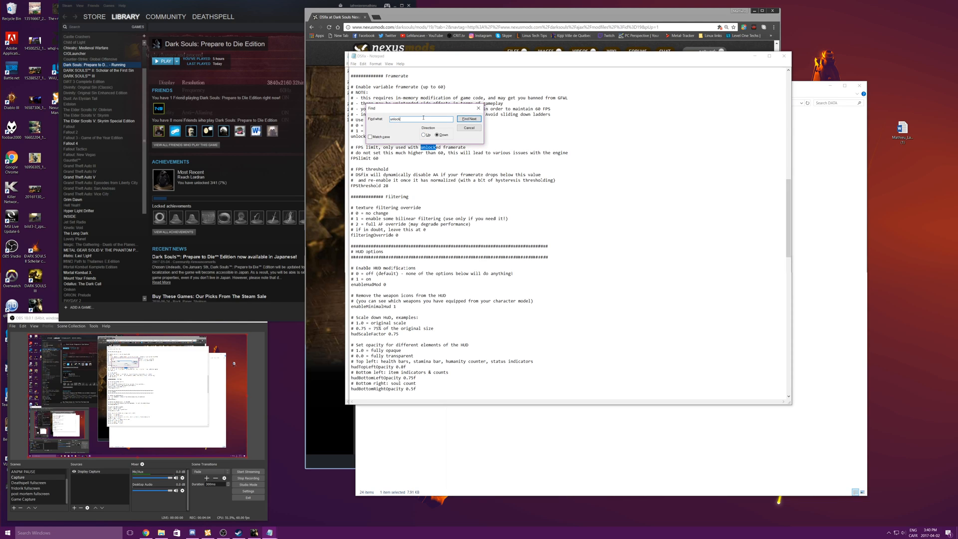
{"action": "left_click", "coordinate": [469, 119]}
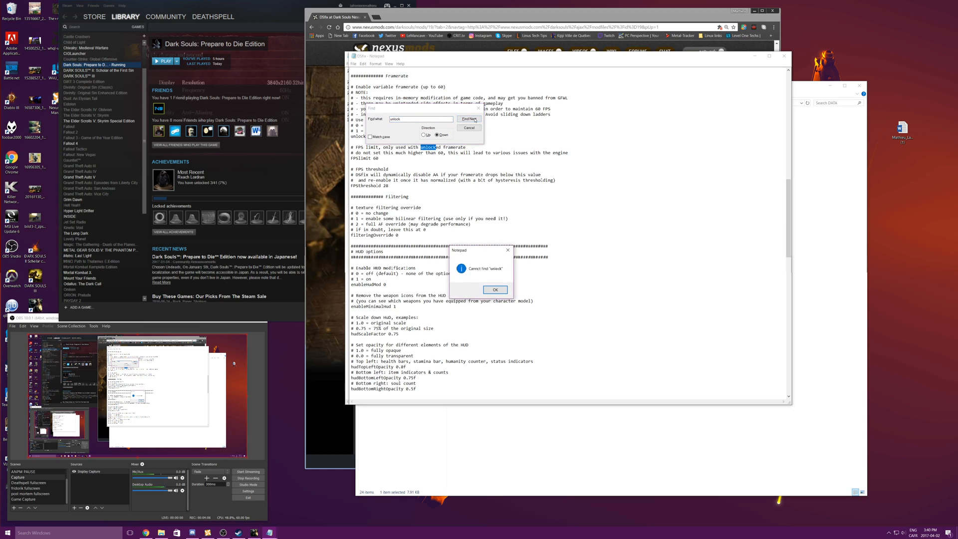
{"action": "left_click", "coordinate": [495, 289]}
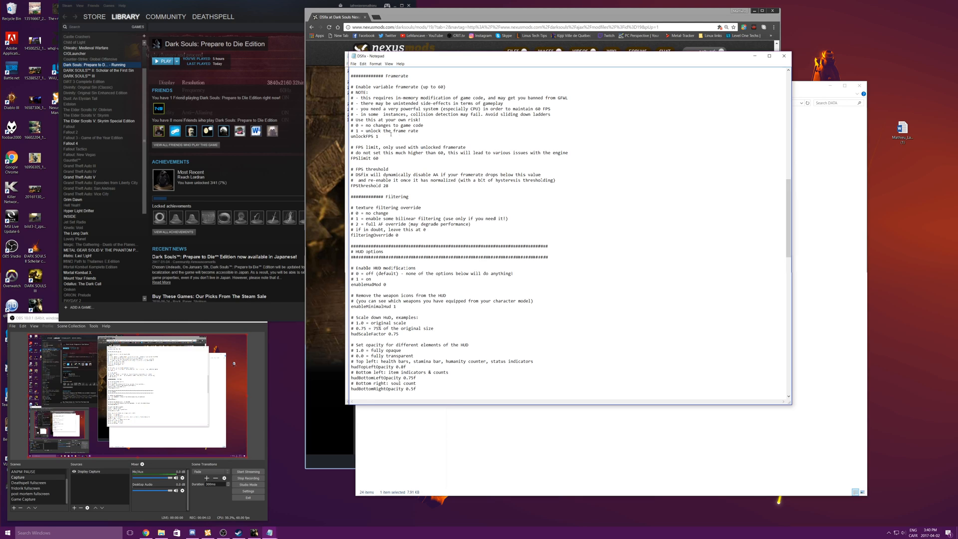
{"action": "double_click", "coordinate": [361, 135]}
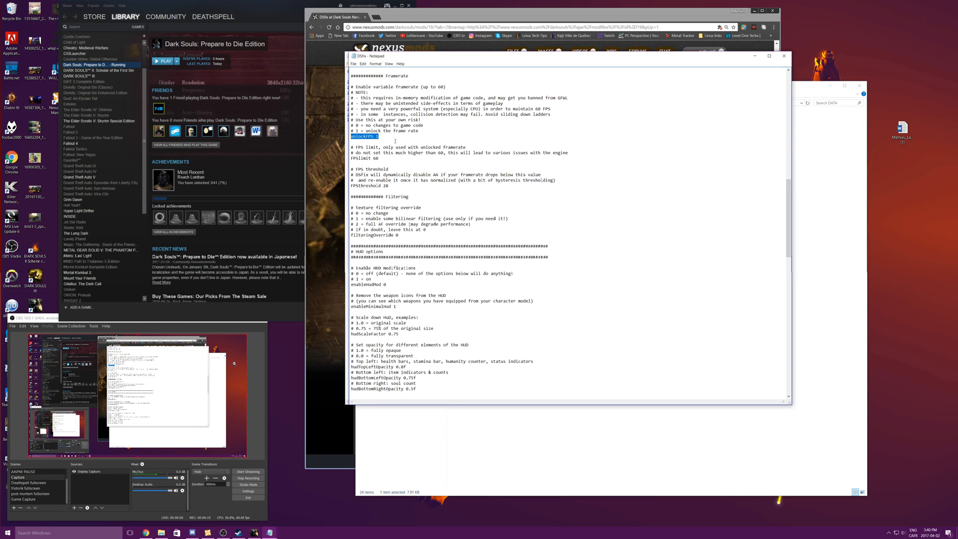
{"action": "left_click", "coordinate": [379, 137]}
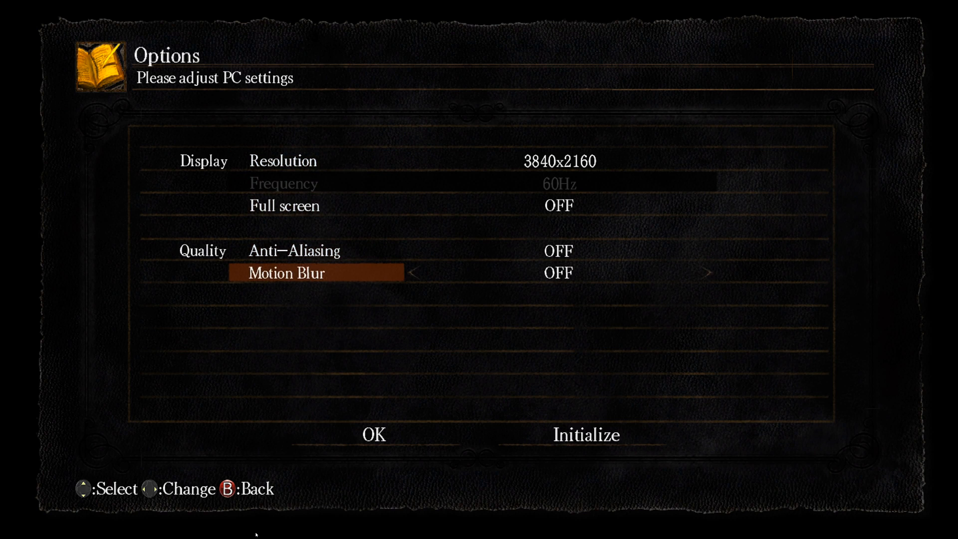
Leave the 3840x2160 PC settings and open the LOAD GAME save list.
{"action": "key", "text": "Up"}
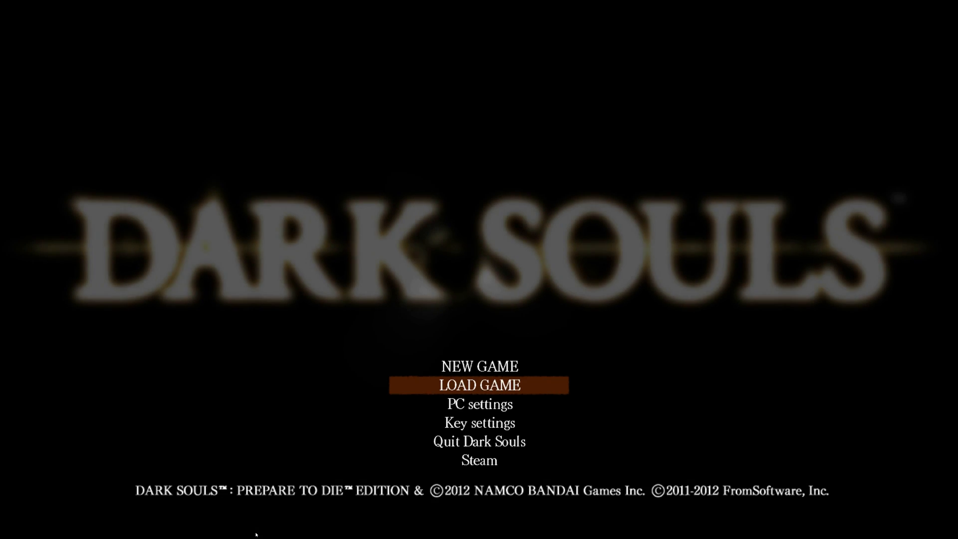
{"action": "left_click", "coordinate": [479, 384]}
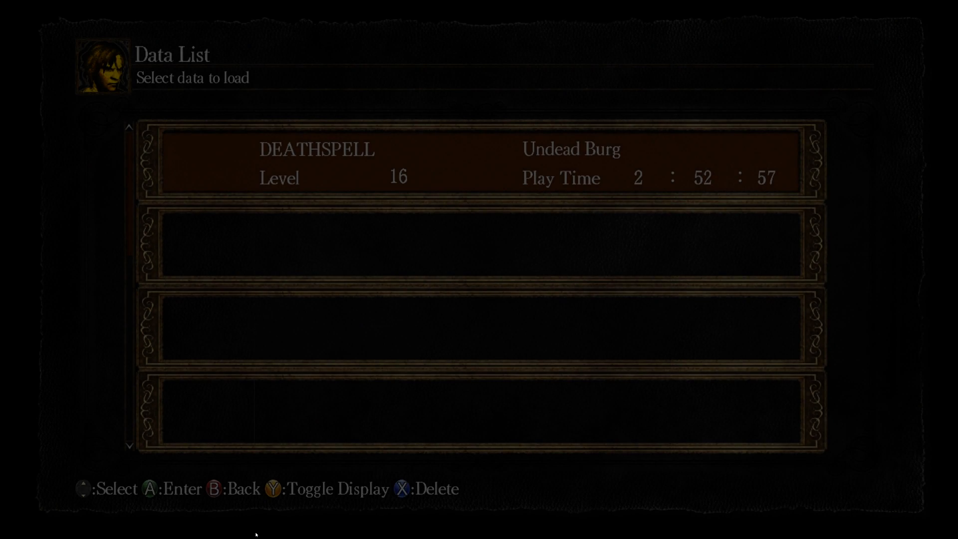